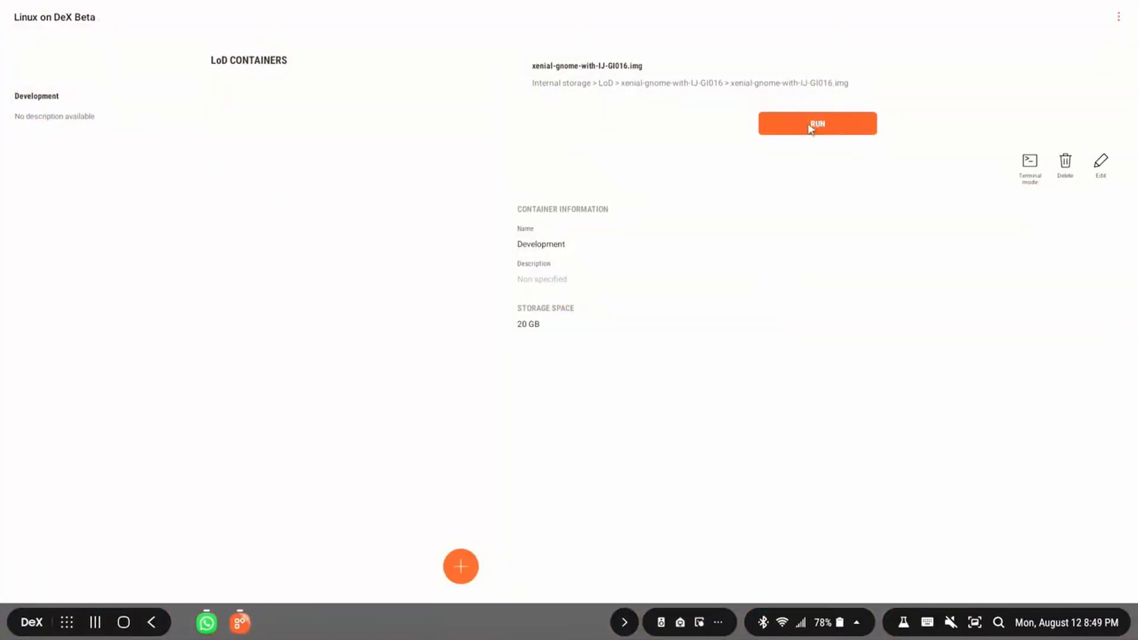
Step: Launch Firefox, dismiss the sign-up prompt, and start typing 'goog' in the address bar
{"action": "left_click", "coordinate": [818, 123]}
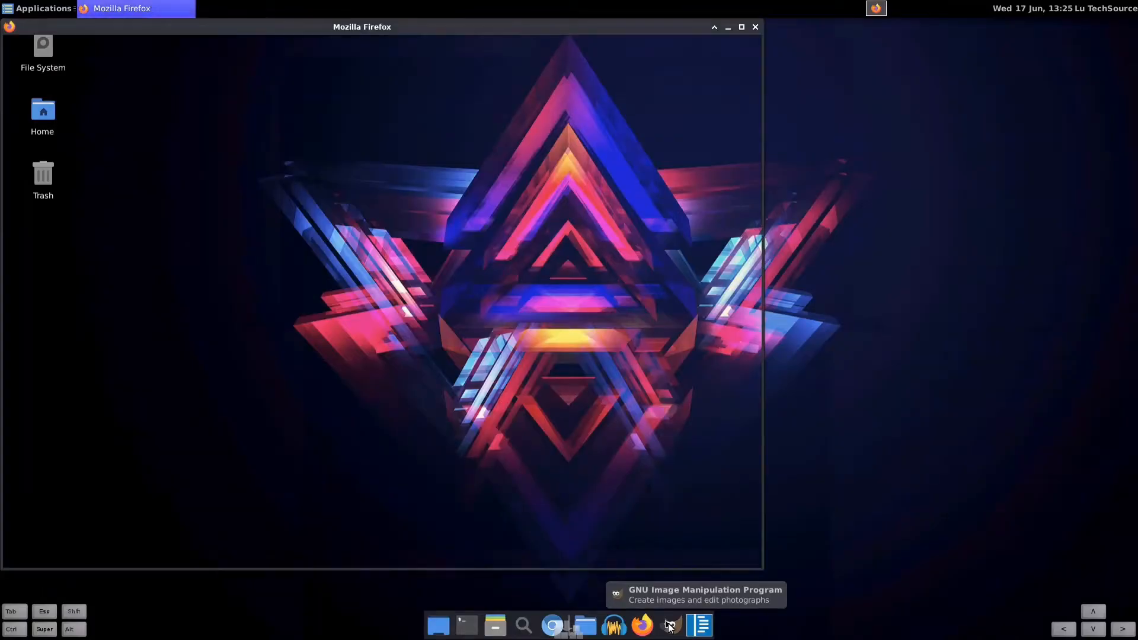
{"action": "left_click", "coordinate": [640, 624]}
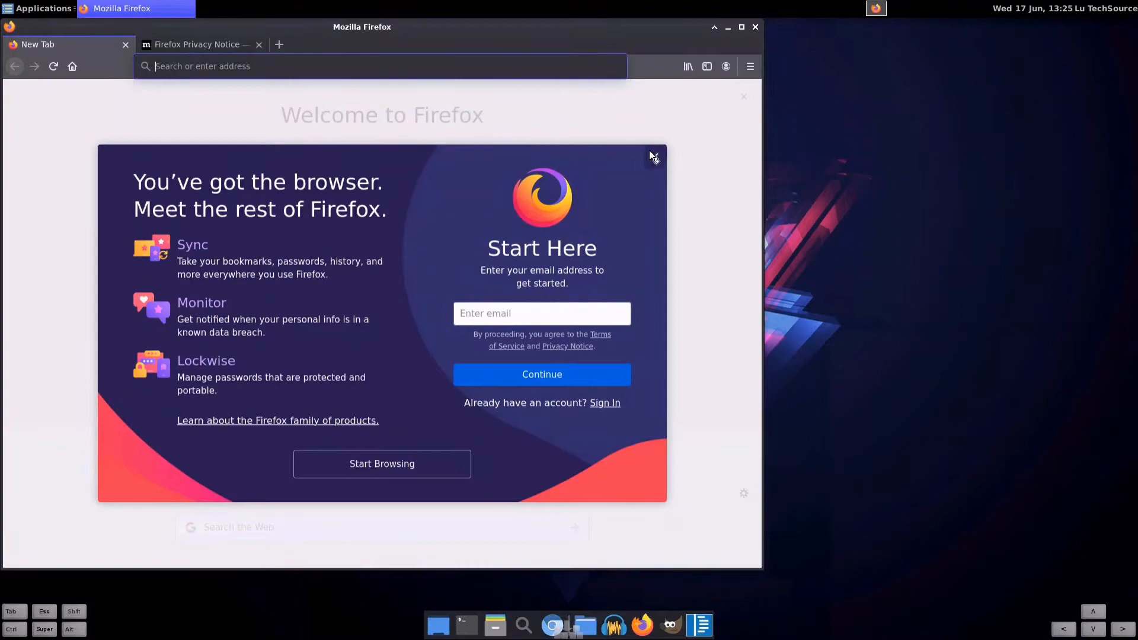
{"action": "type", "text": "goog"}
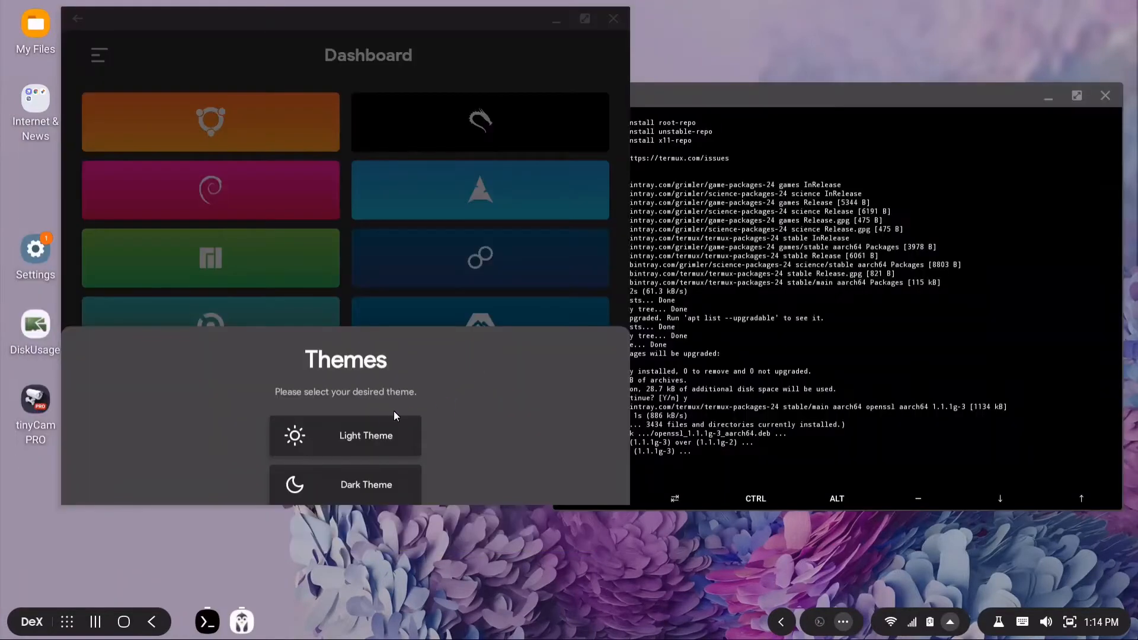
Step: Choose Light Theme for the Andronix app
{"action": "left_click", "coordinate": [346, 436]}
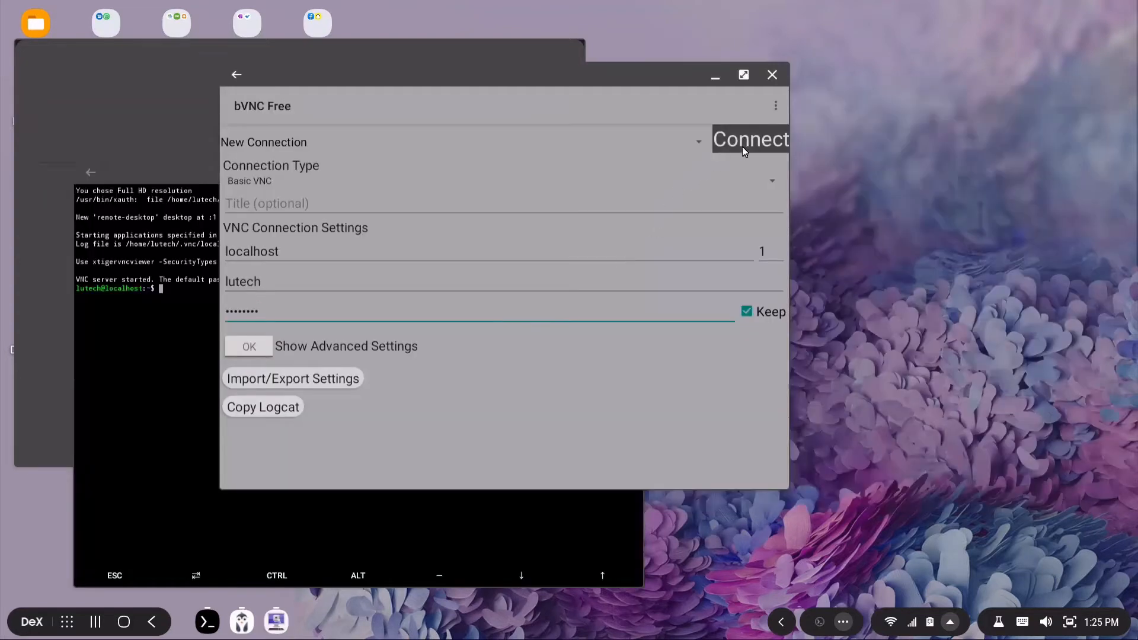
Step: Connect bVNC Free to the localhost VNC server
{"action": "left_click", "coordinate": [751, 140]}
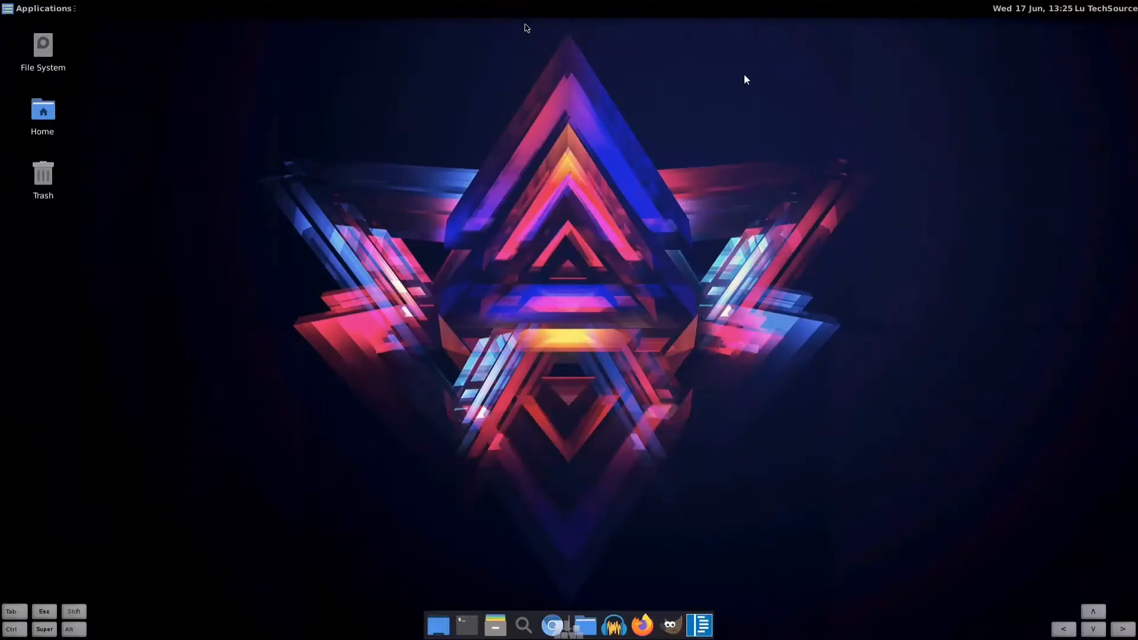
{"action": "mouse_move", "coordinate": [849, 459]}
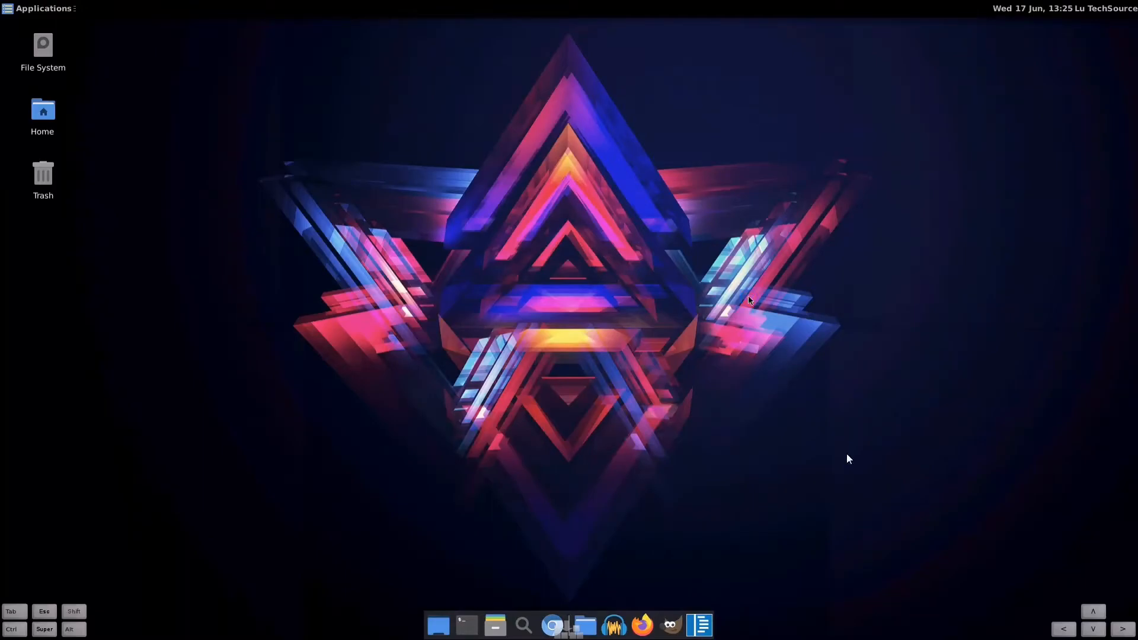